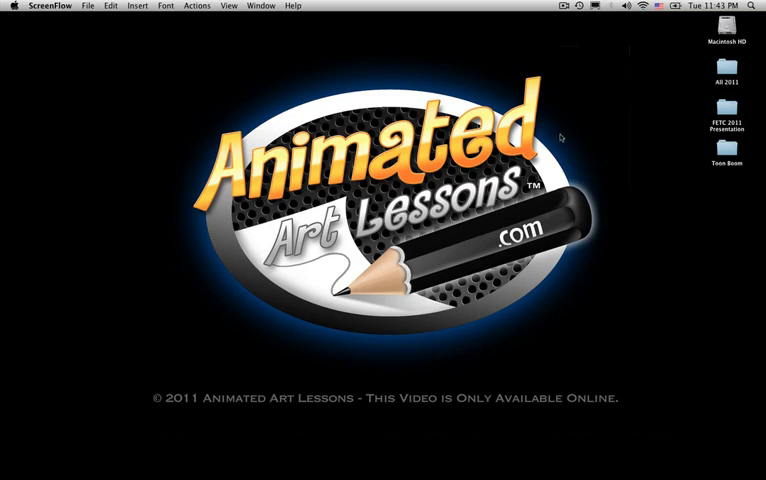
pyautogui.moveTo(560, 144)
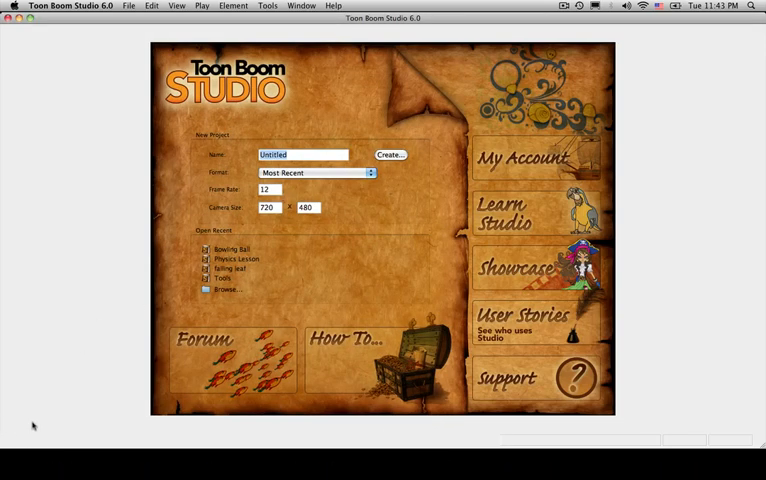
pyautogui.moveTo(47, 445)
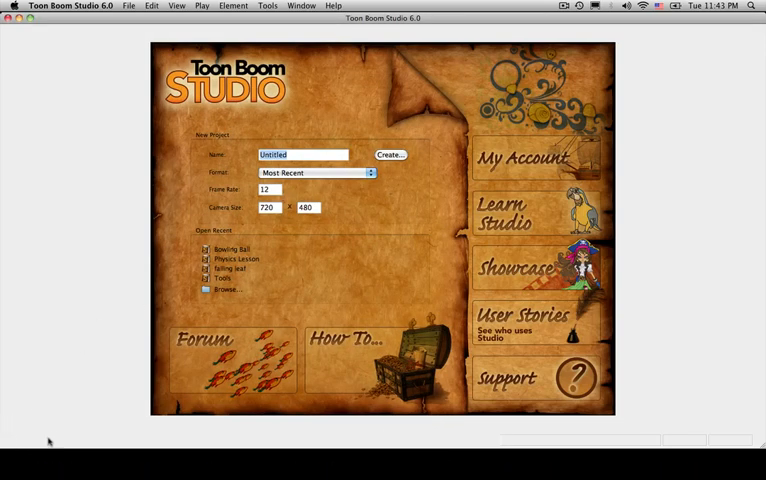
pyautogui.moveTo(40, 443)
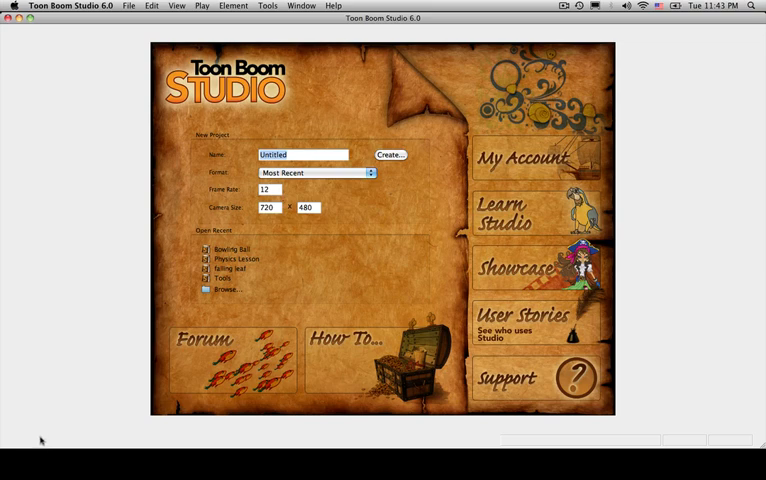
pyautogui.moveTo(124, 290)
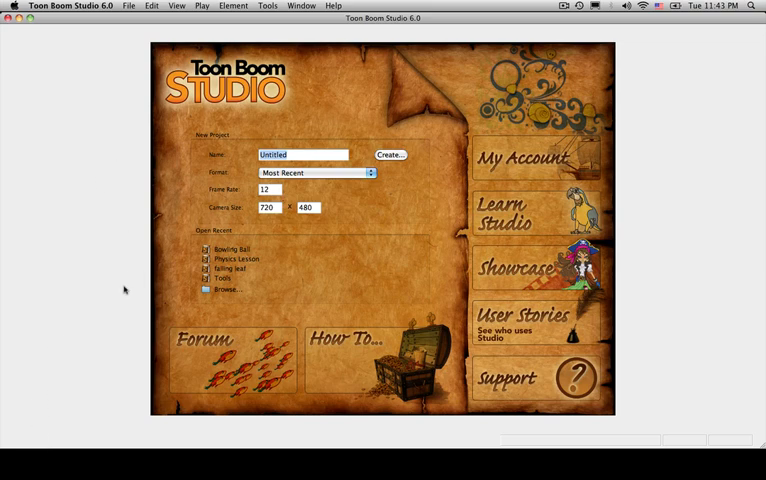
pyautogui.moveTo(136, 275)
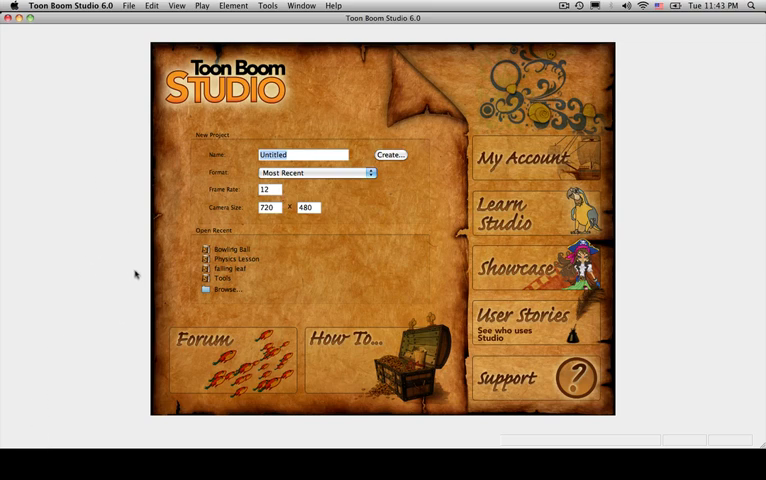
pyautogui.moveTo(89, 297)
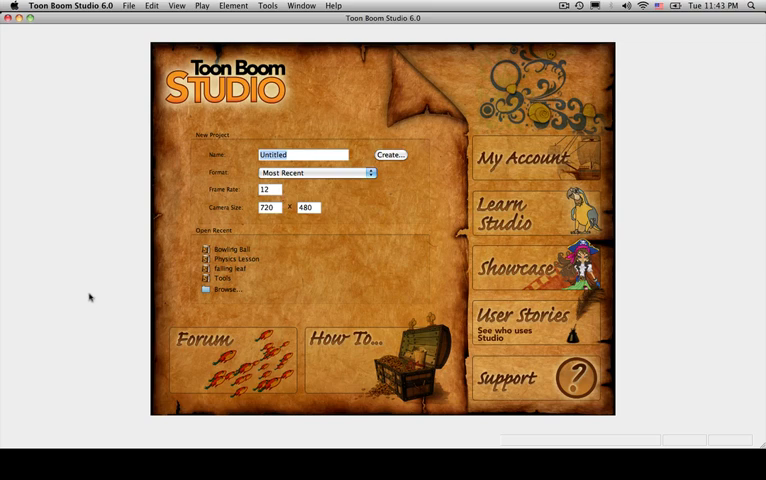
pyautogui.moveTo(80, 304)
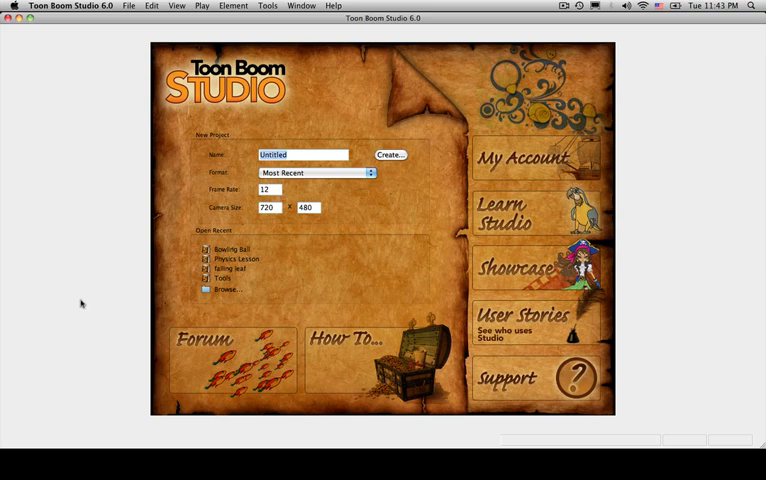
pyautogui.moveTo(186, 193)
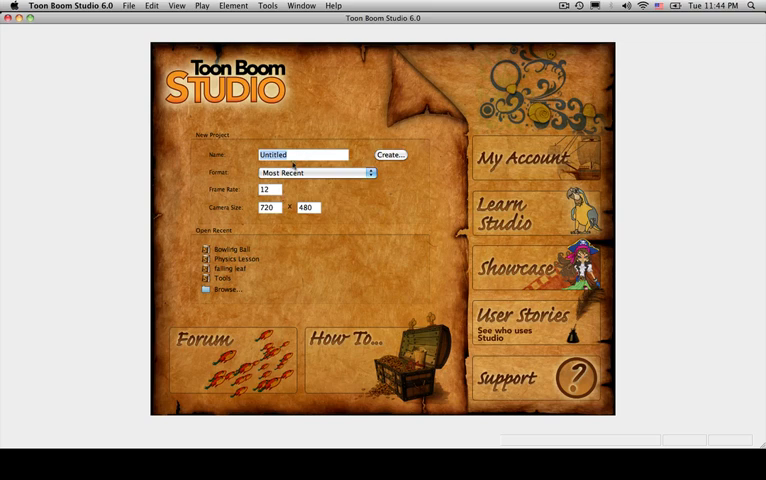
# Name the project 'Getting Started', keeping Most Recent format, 12 fps and 720×480 camera.
pyautogui.click(268, 189)
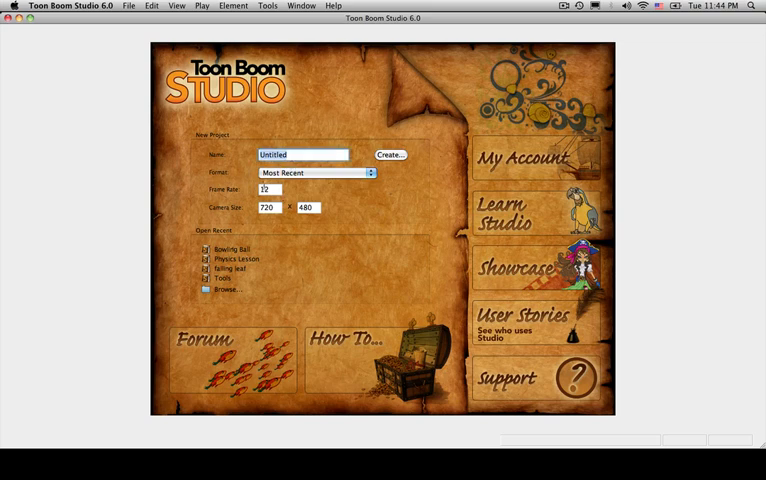
pyautogui.click(300, 154)
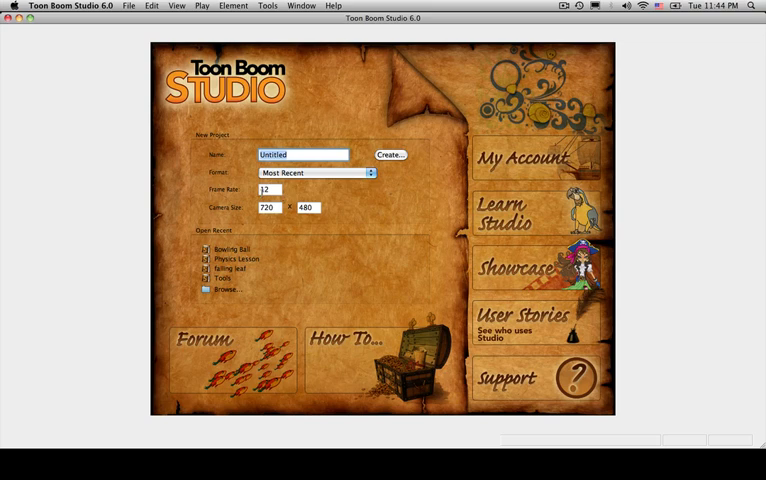
pyautogui.write('Getting Start')
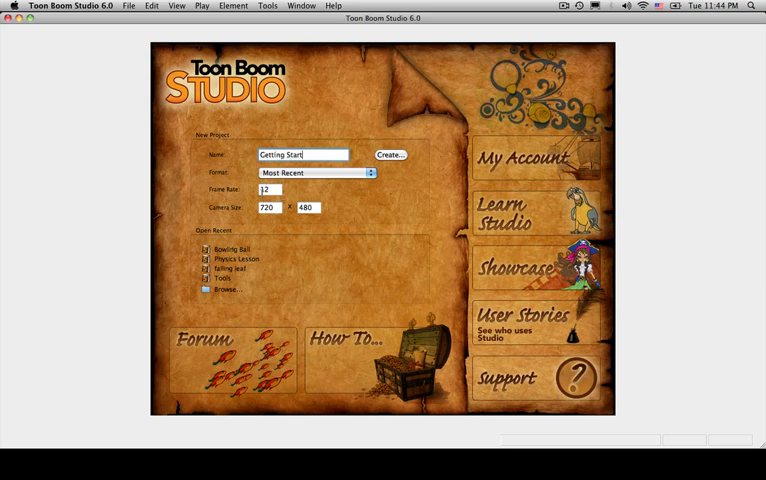
pyautogui.write('ed')
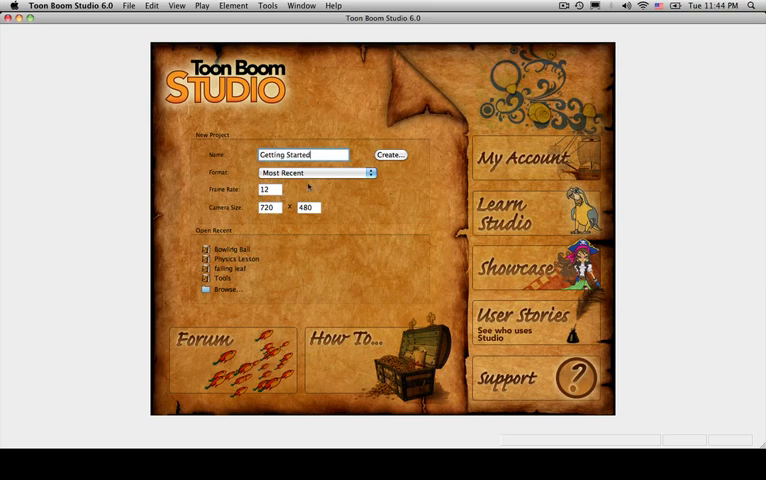
pyautogui.click(315, 173)
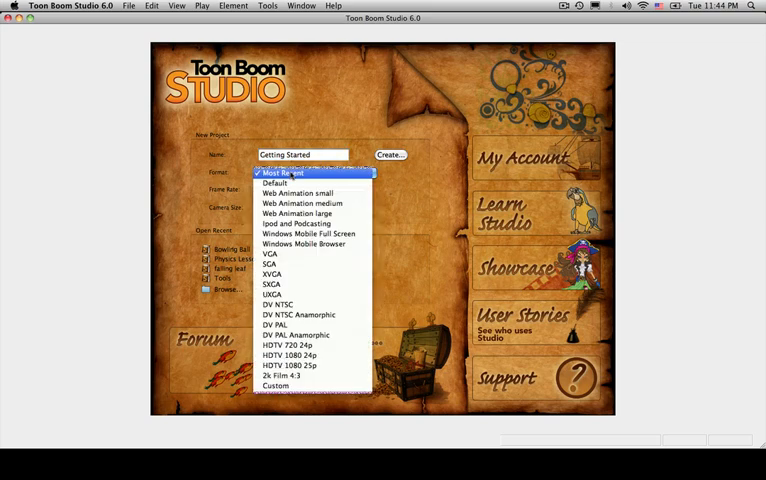
pyautogui.click(283, 173)
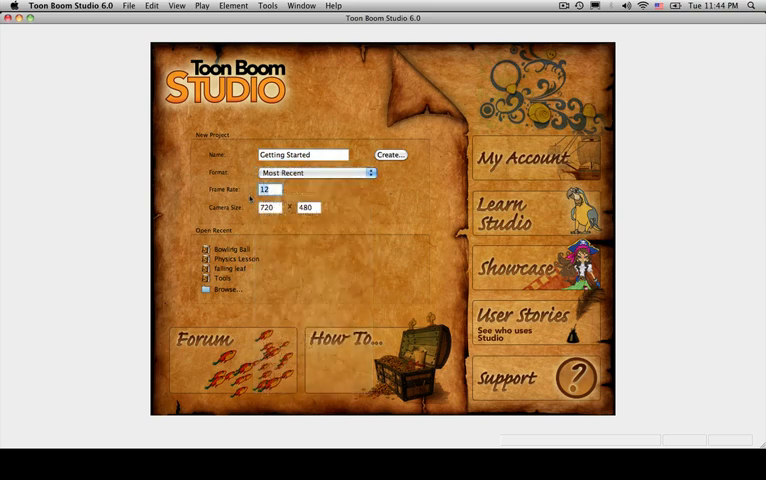
pyautogui.click(267, 207)
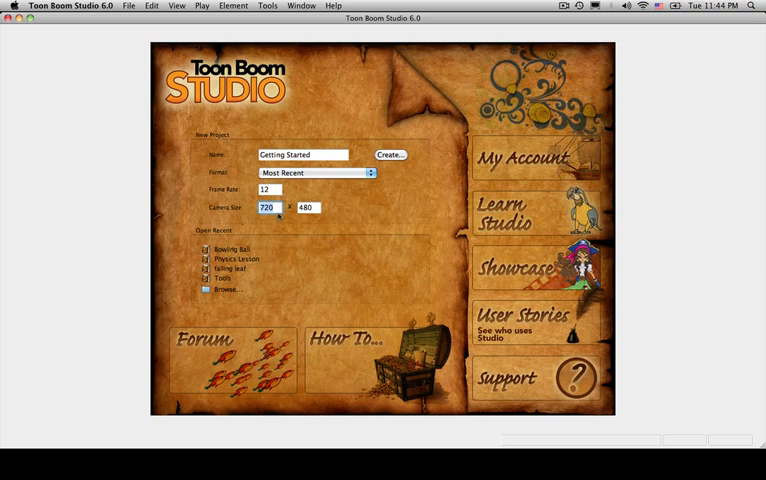
pyautogui.click(306, 207)
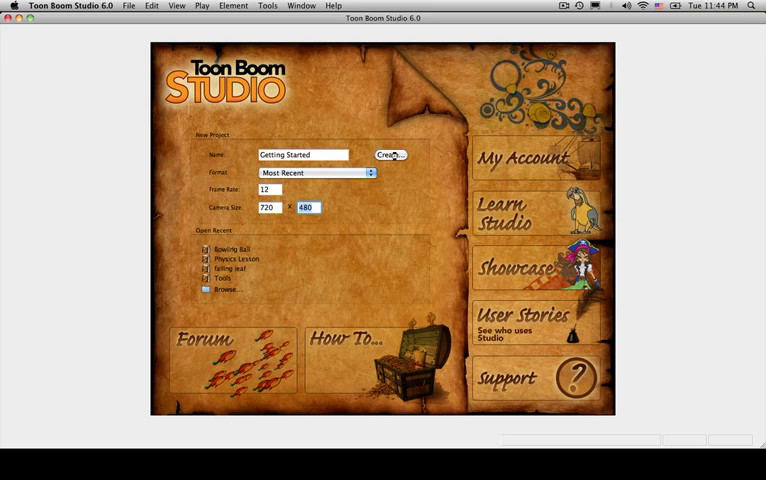
# Create the Getting Started project and hide the grid over the stage.
pyautogui.click(387, 154)
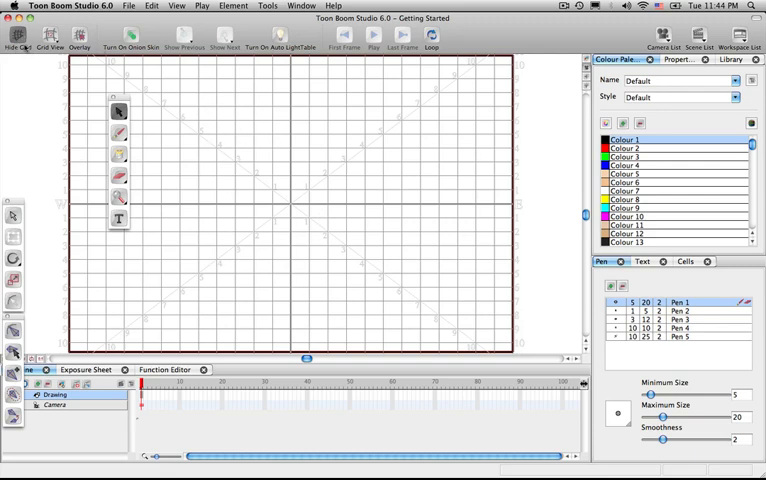
pyautogui.click(17, 40)
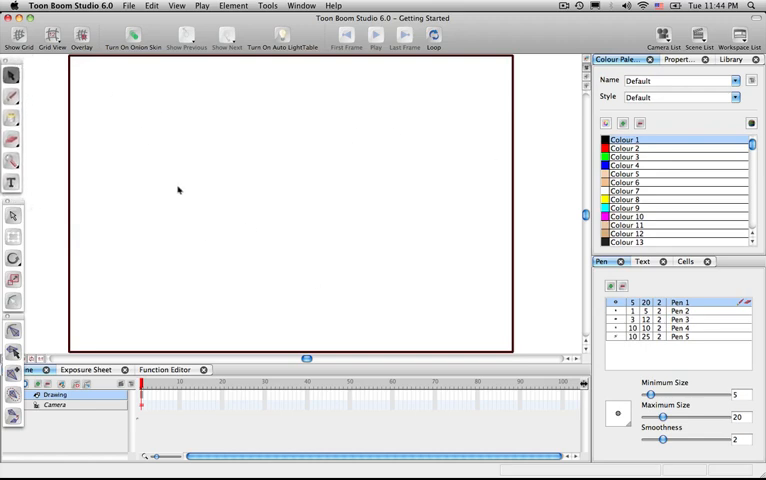
pyautogui.moveTo(281, 68)
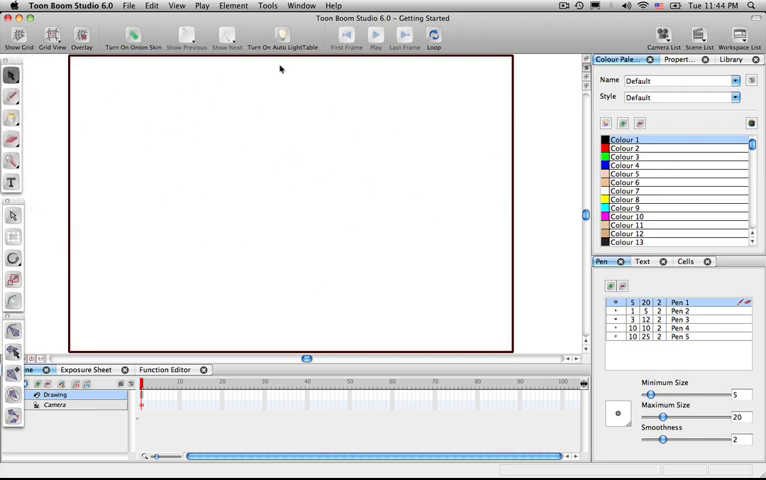
pyautogui.moveTo(485, 74)
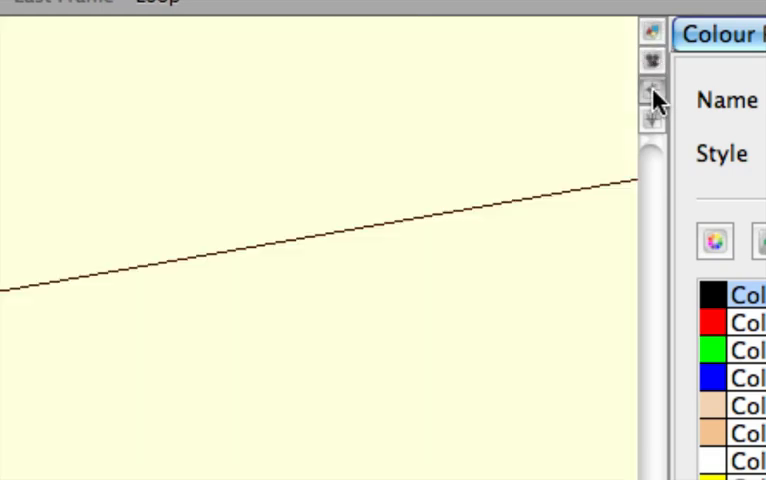
pyautogui.moveTo(653, 95)
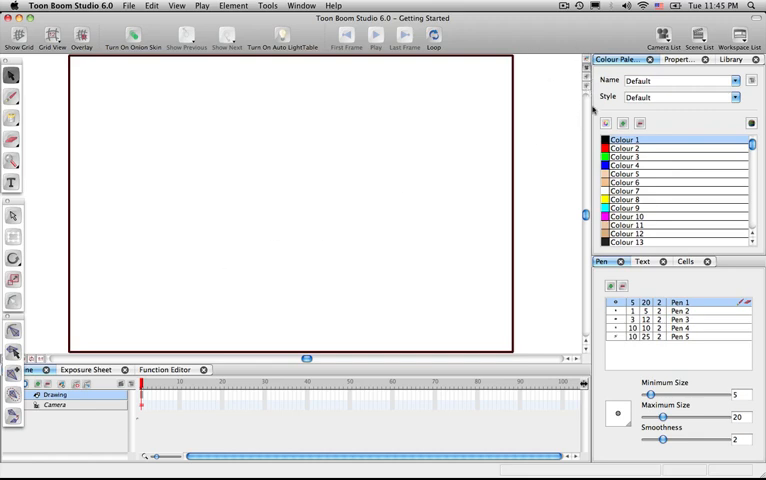
pyautogui.moveTo(543, 175)
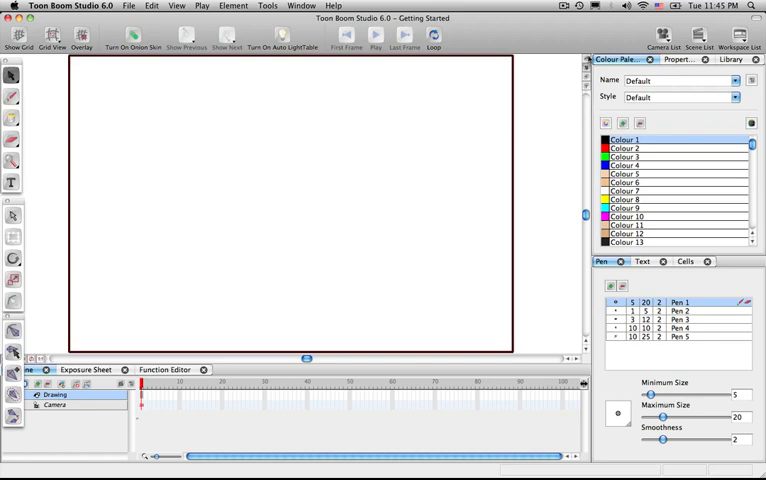
pyautogui.moveTo(536, 142)
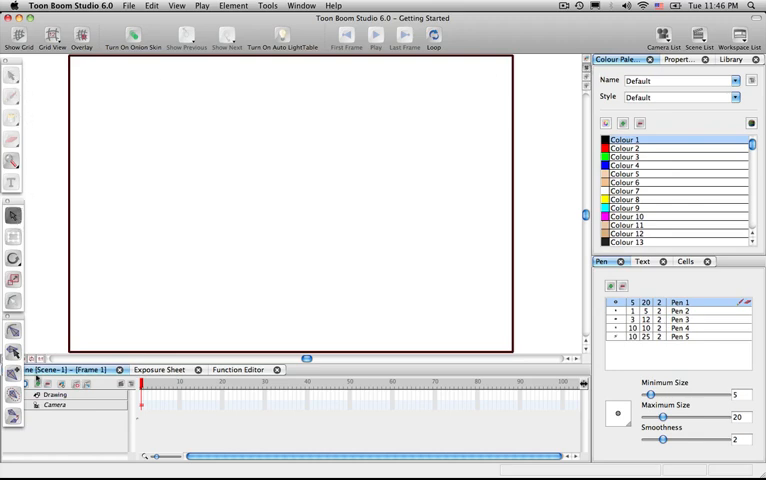
pyautogui.moveTo(38, 137)
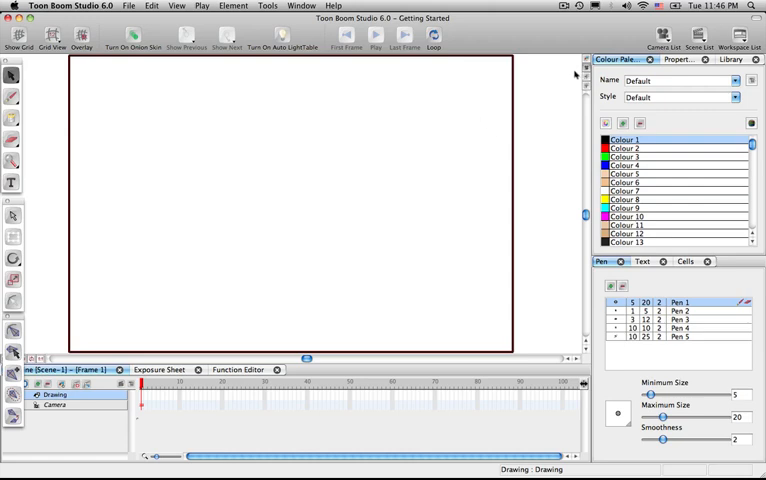
pyautogui.moveTo(553, 129)
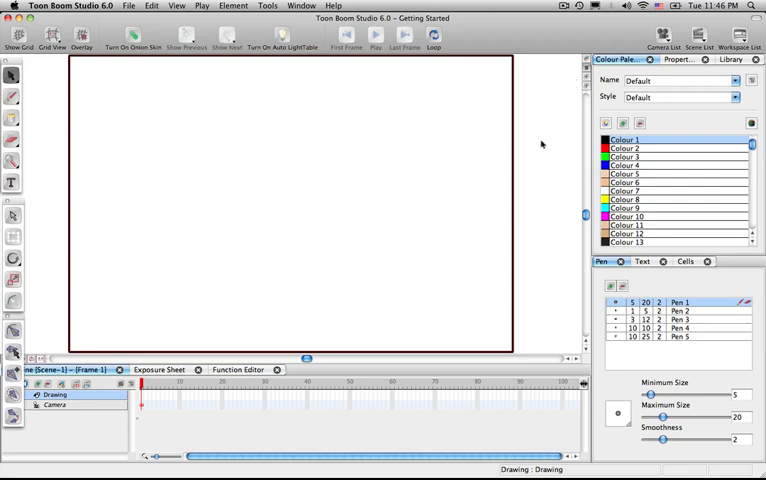
pyautogui.moveTo(297, 100)
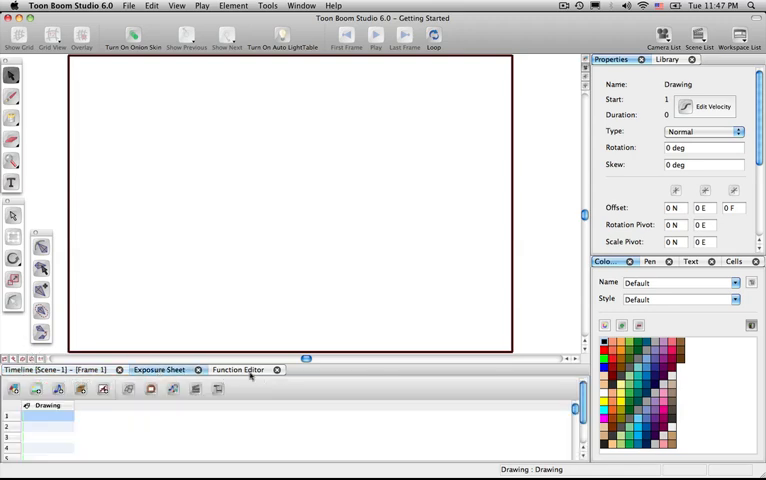
# Show the Function Editor and move the Exposure Sheet beside Properties and Library.
pyautogui.click(238, 369)
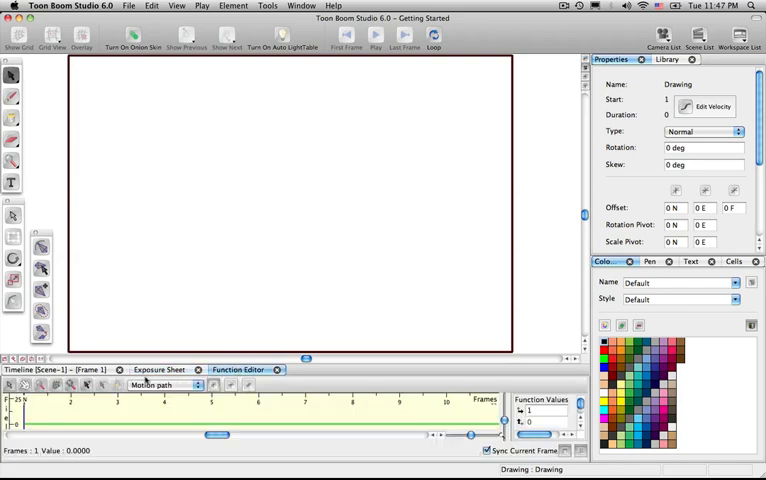
pyautogui.click(160, 370)
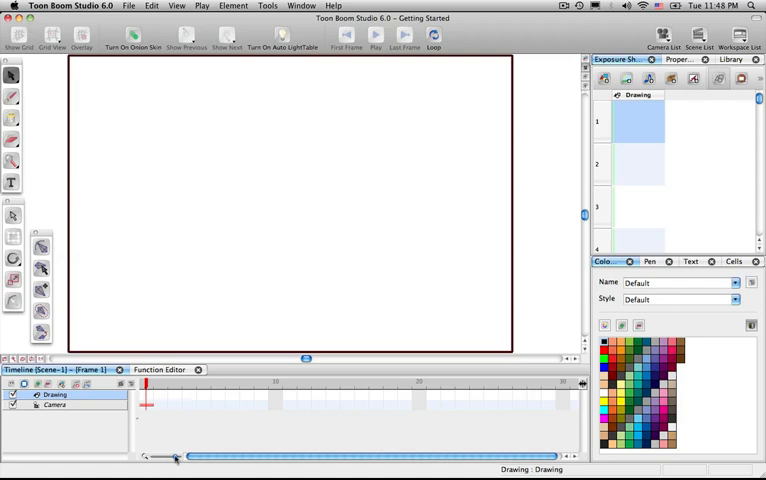
# Zoom in on the timeline frames and rename the Drawing layer to 'Ball'.
pyautogui.moveTo(175, 456); pyautogui.dragTo(190, 456)
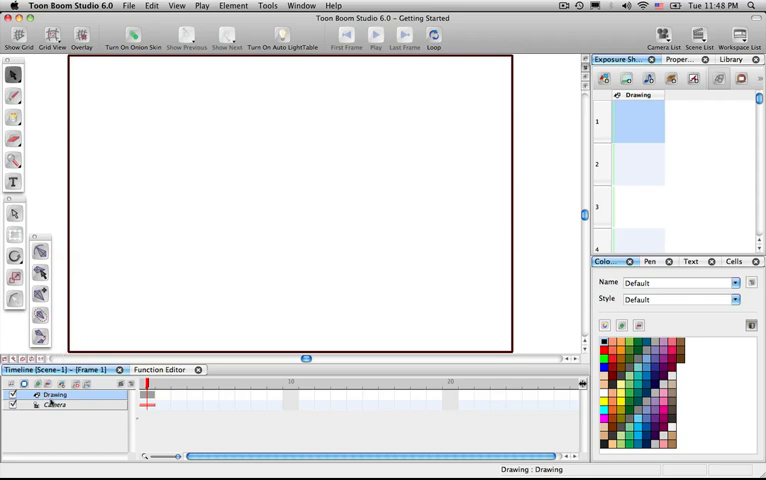
pyautogui.click(48, 396)
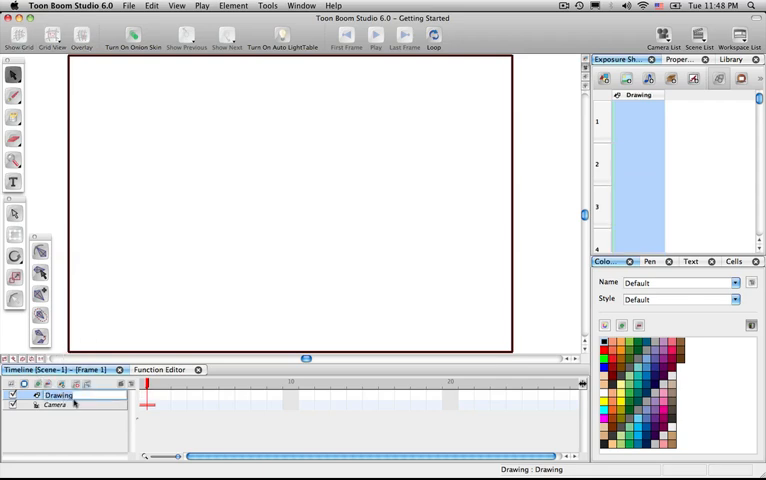
pyautogui.write('Ball')
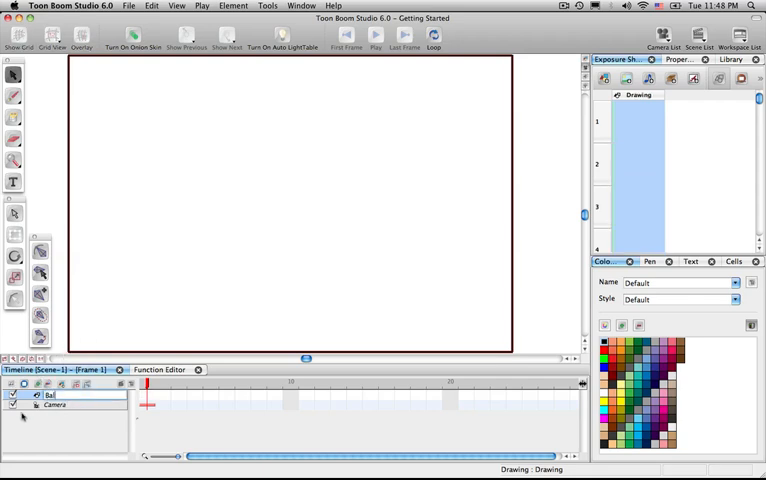